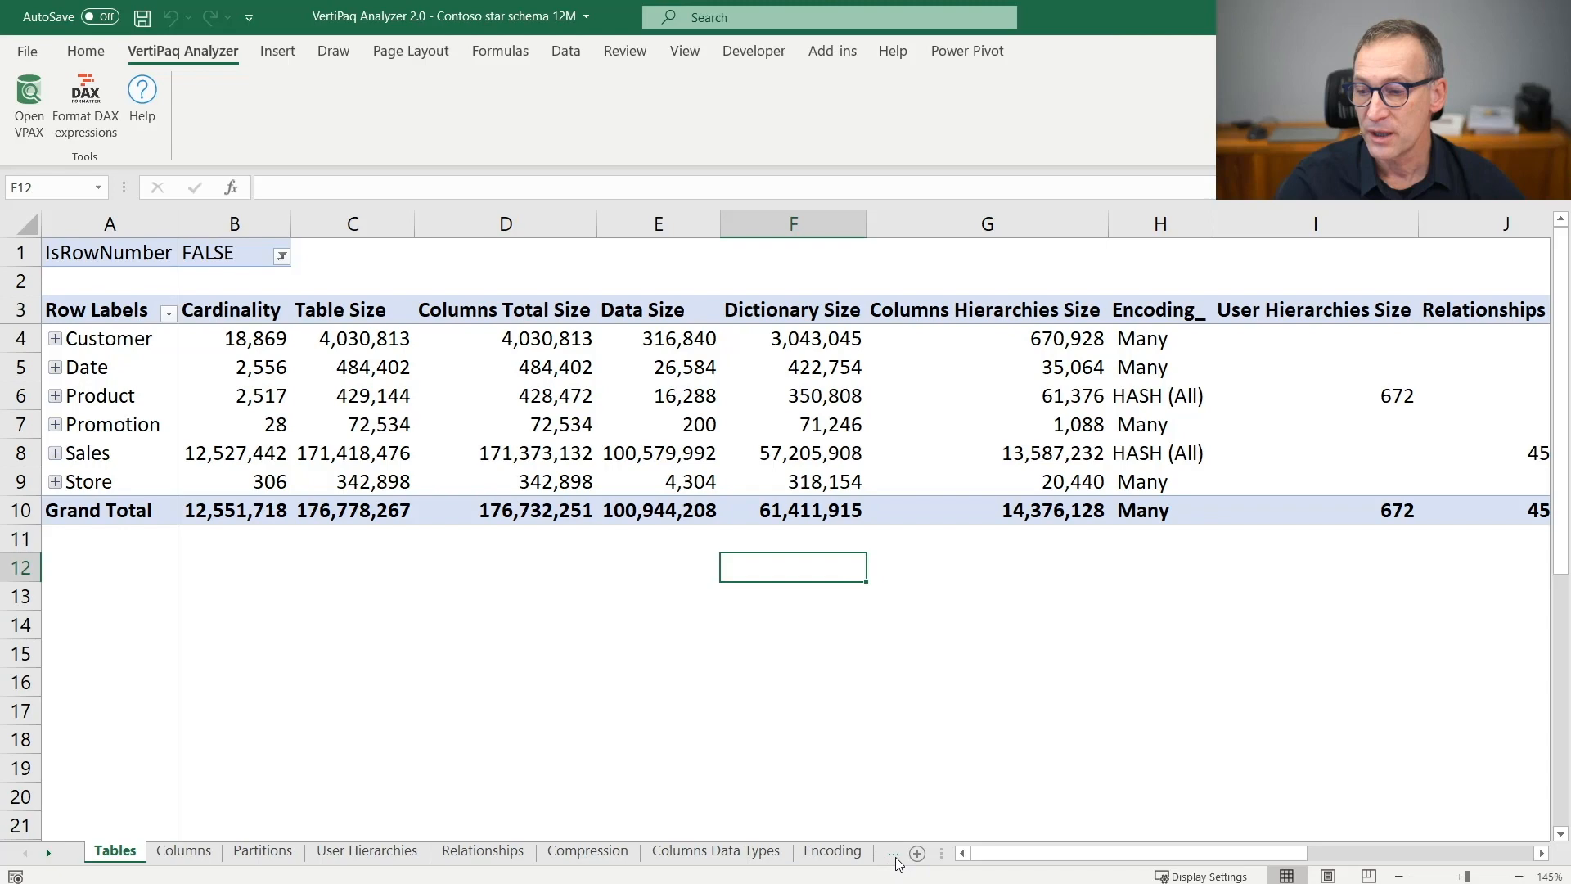
Switch to the Instructions sheet describing how to load a VPAX file.
{"action": "left_click", "coordinate": [828, 851]}
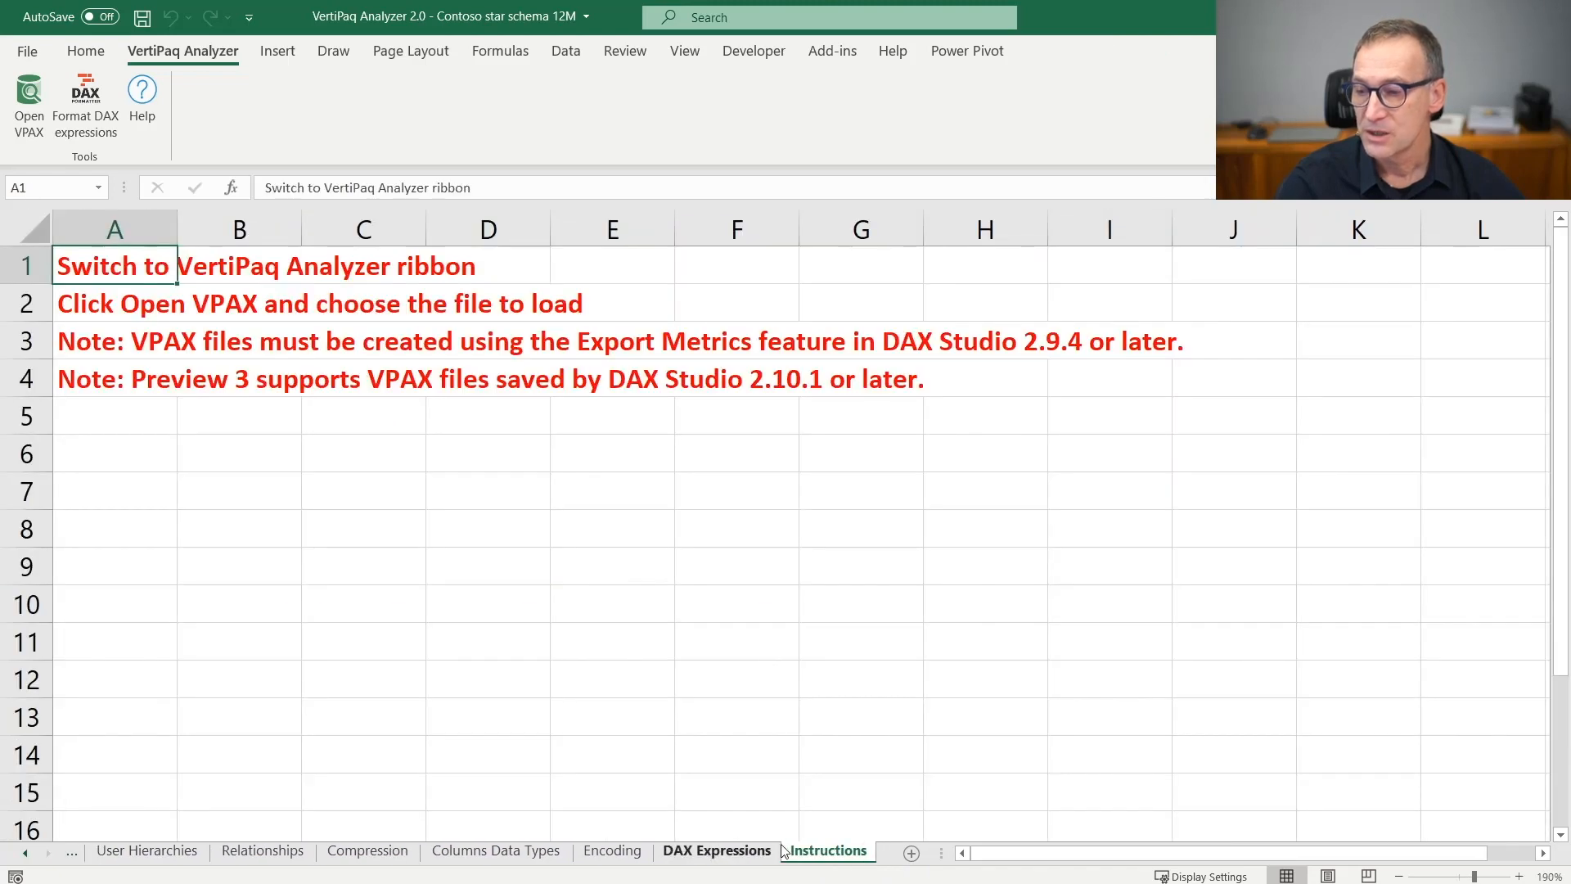
{"action": "left_click", "coordinate": [239, 377]}
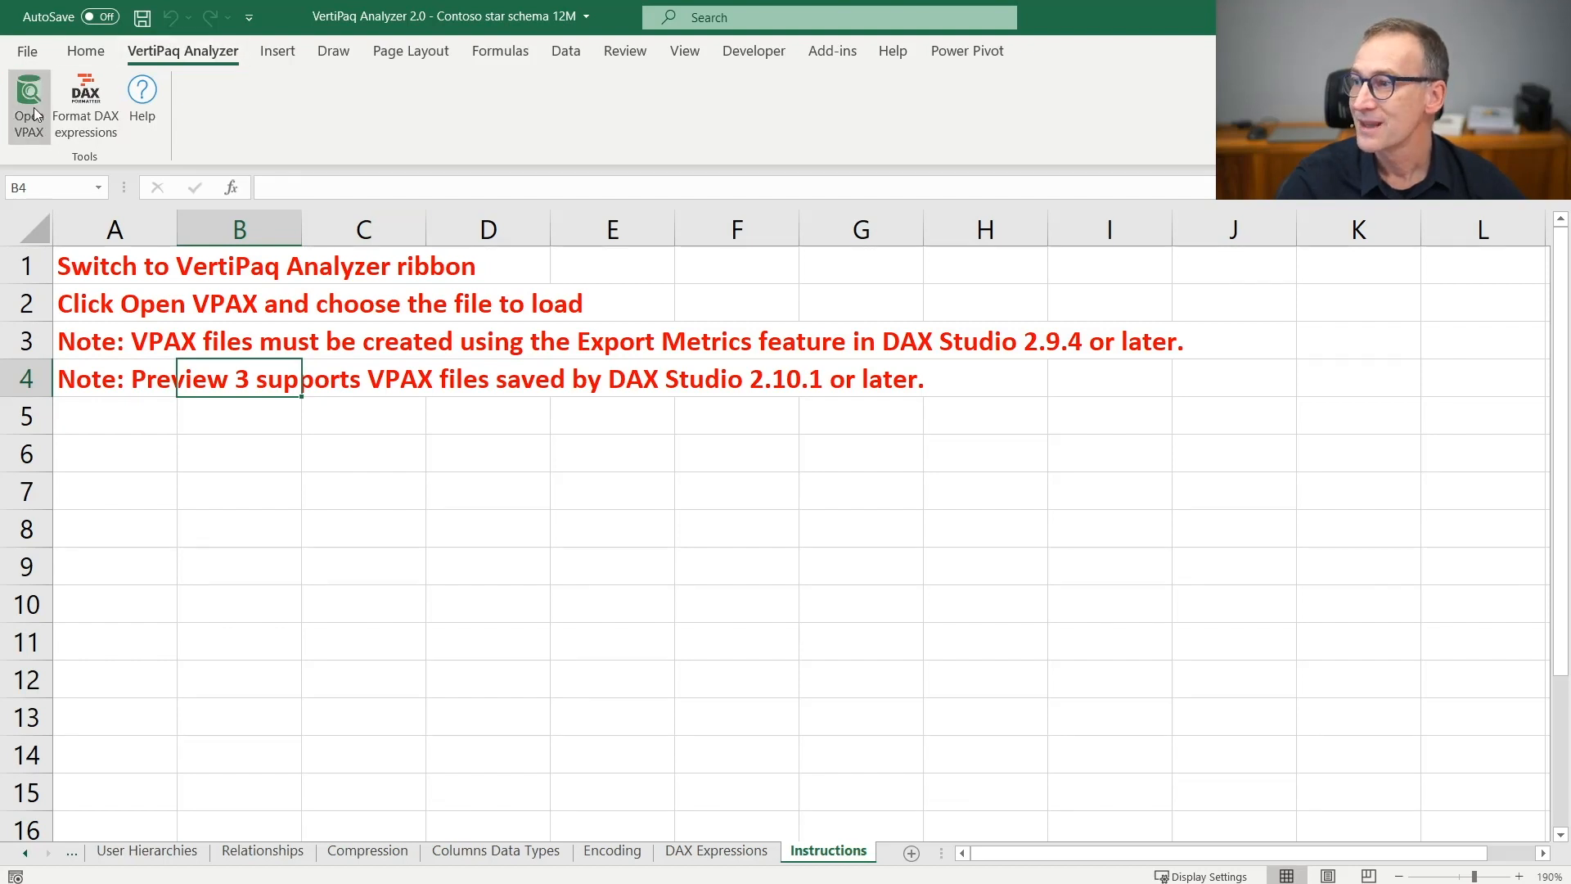
{"action": "mouse_move", "coordinate": [28, 108]}
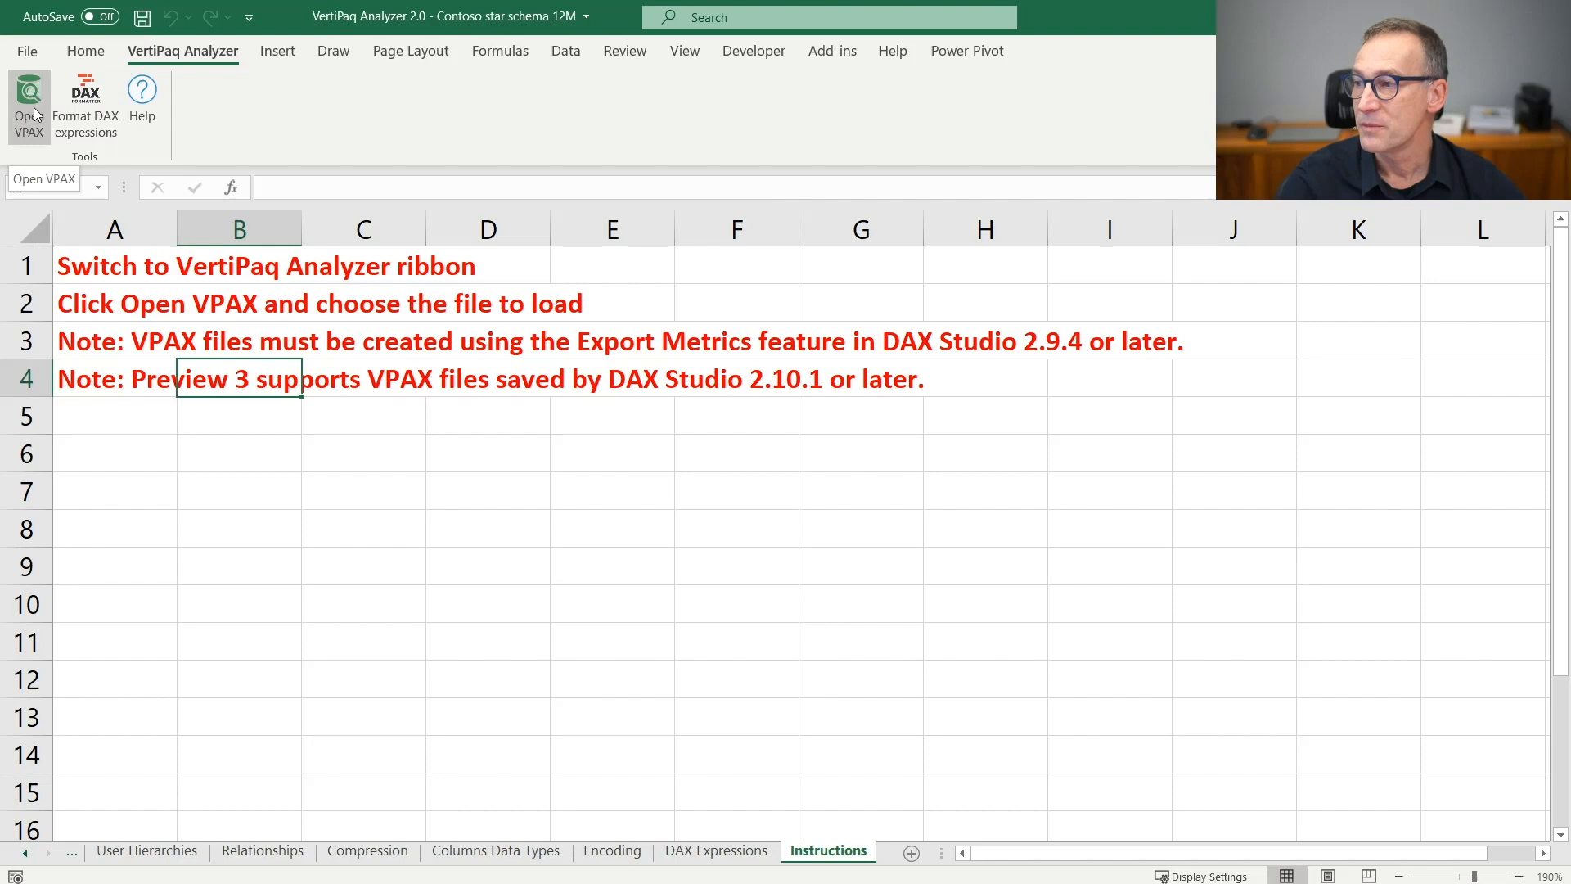
Load Contoso star schema 12M.vpax through Open VPAX on the VertiPaq Analyzer ribbon.
{"action": "left_click", "coordinate": [28, 105]}
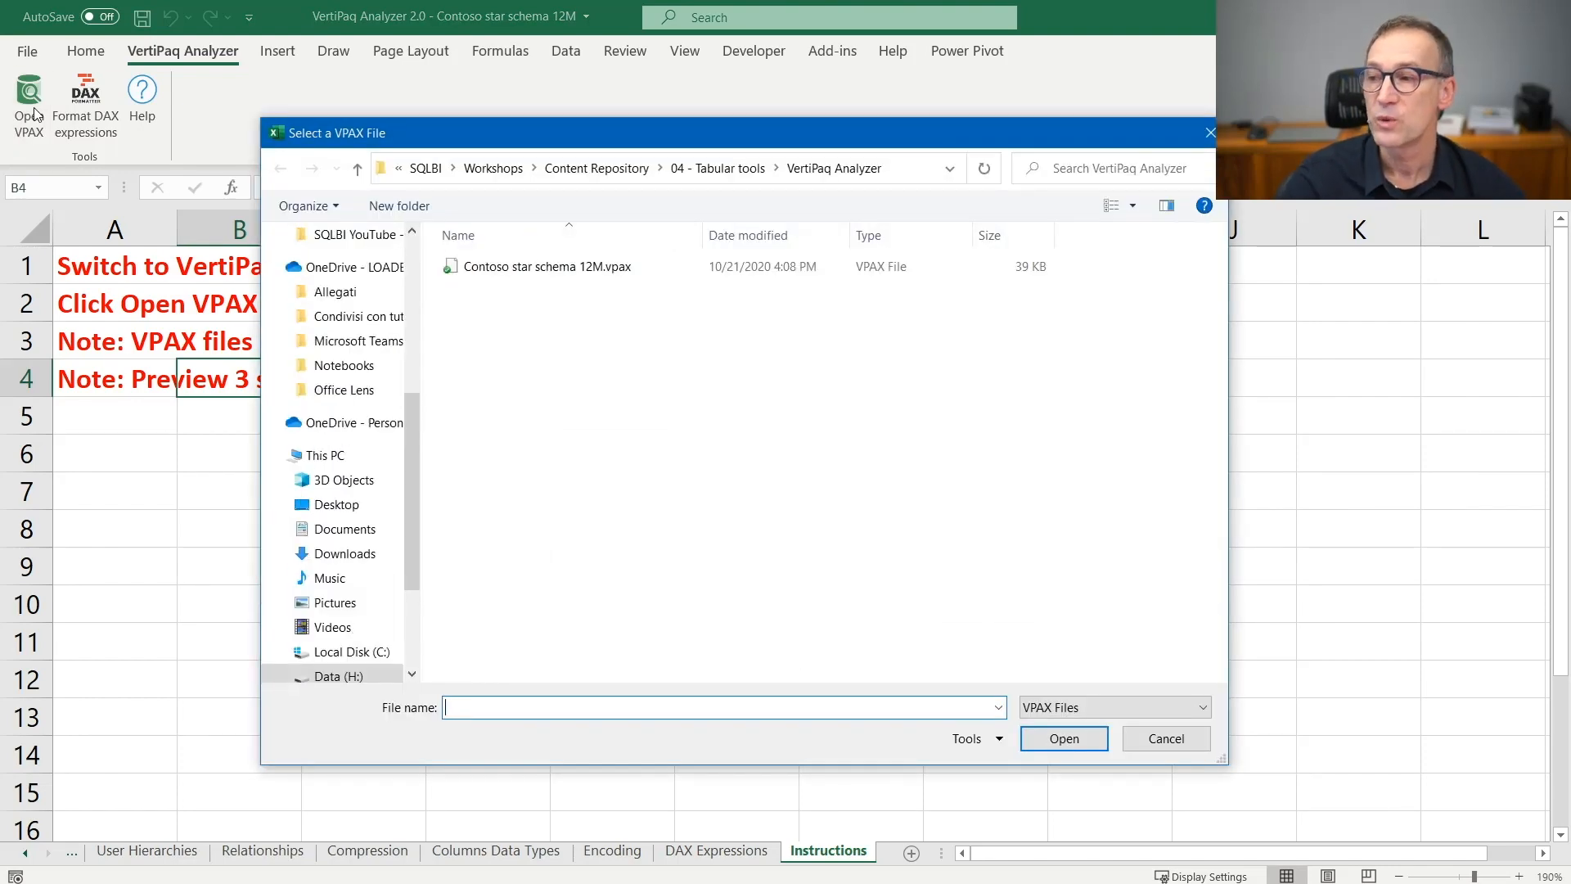
{"action": "left_click", "coordinate": [546, 265]}
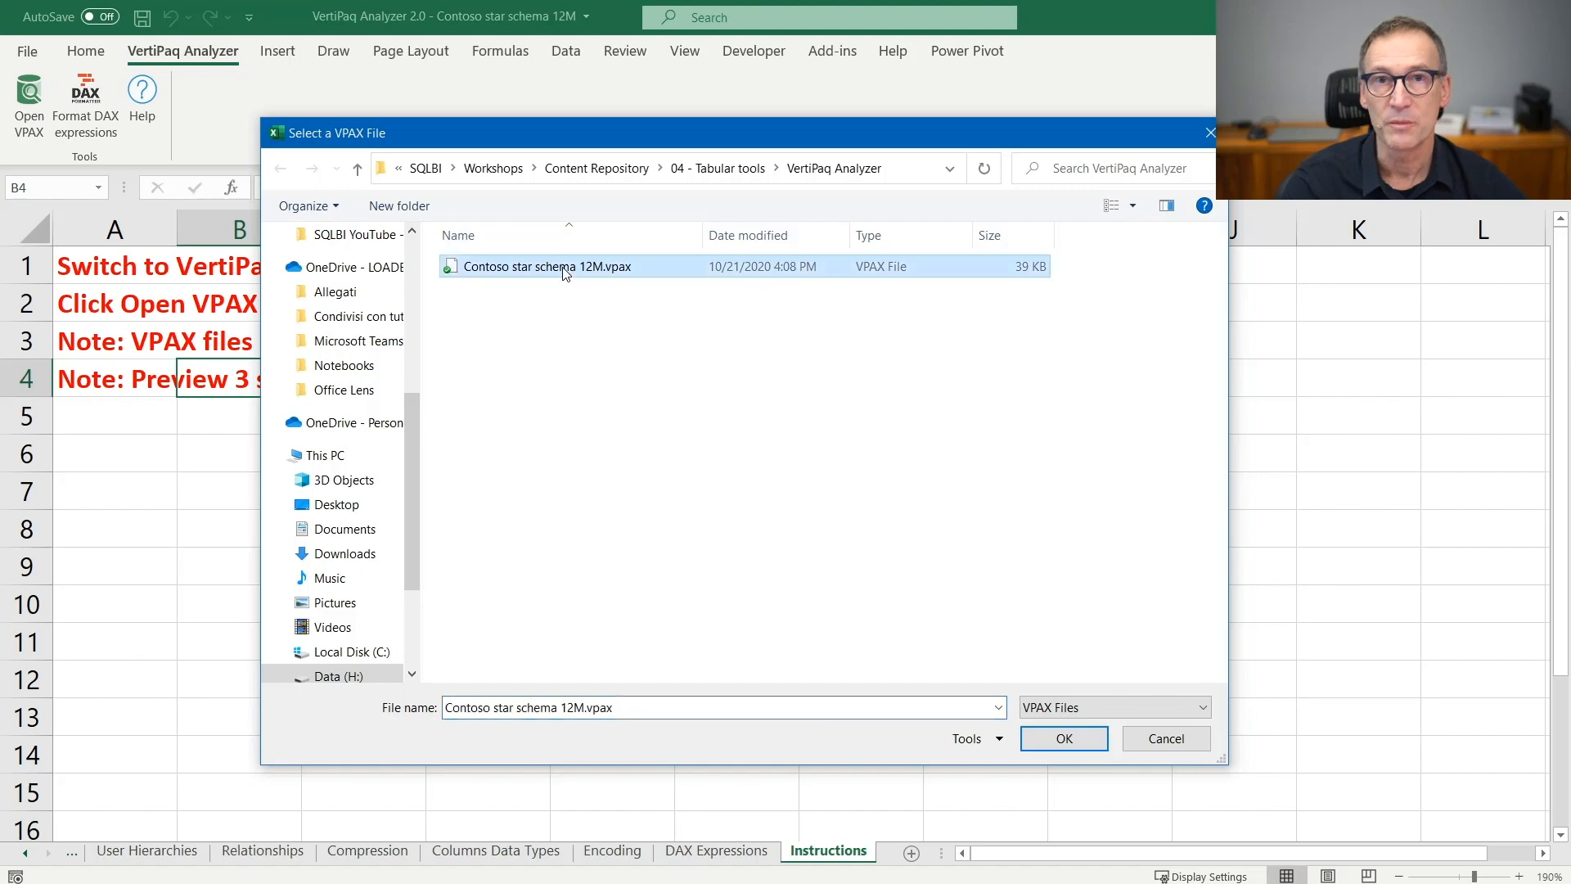
{"action": "left_click", "coordinate": [1063, 738]}
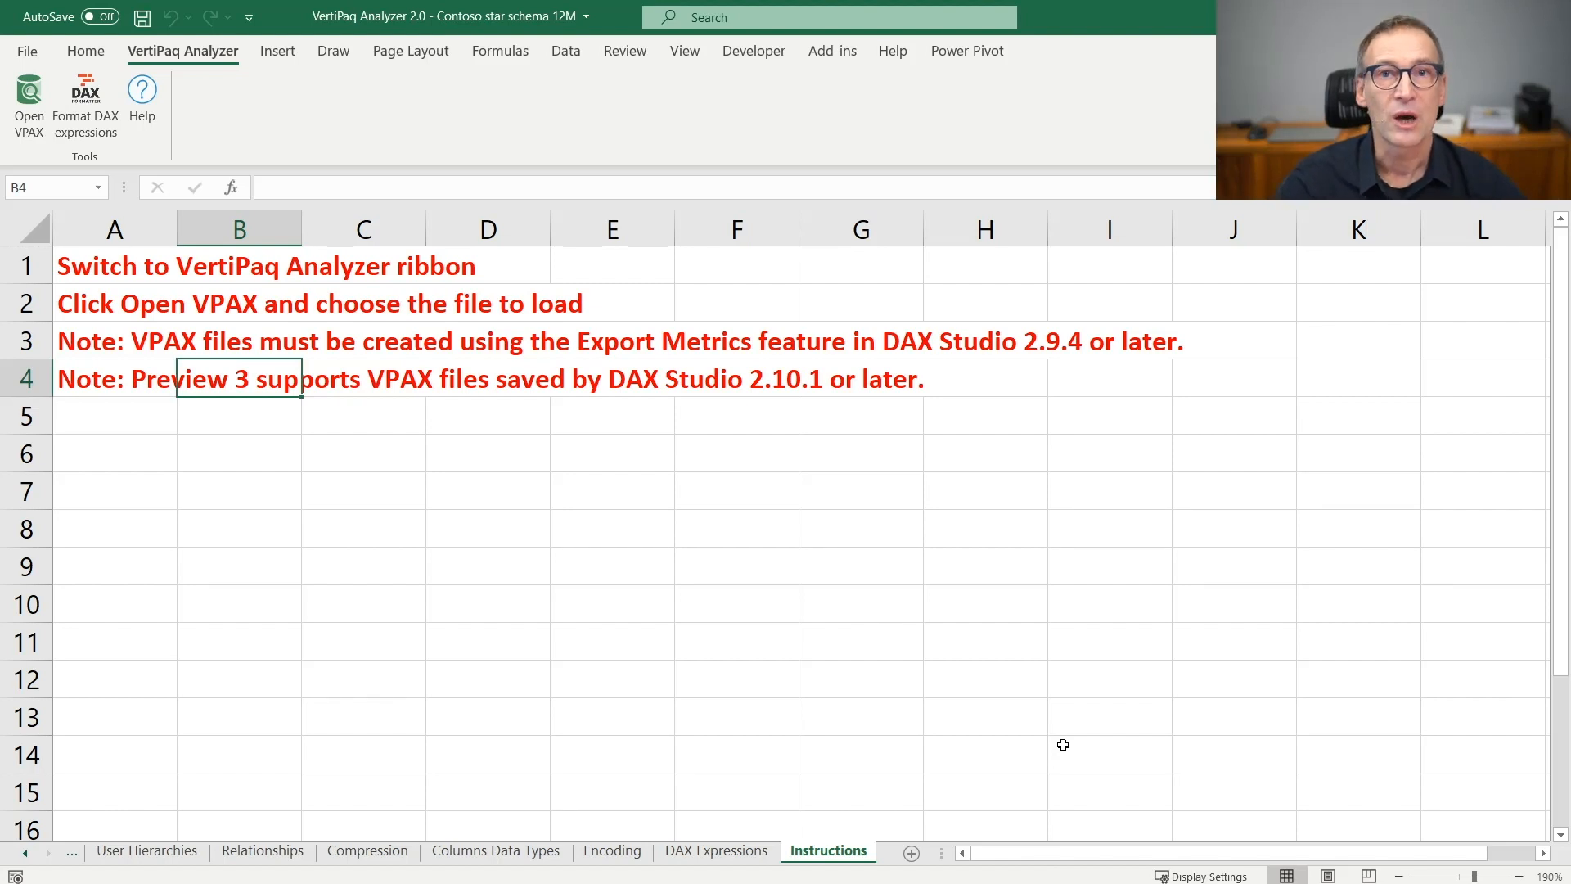
View the Columns sheet, then the Tables sheet of Contoso per-table cardinality and sizes.
{"action": "left_click", "coordinate": [1109, 715]}
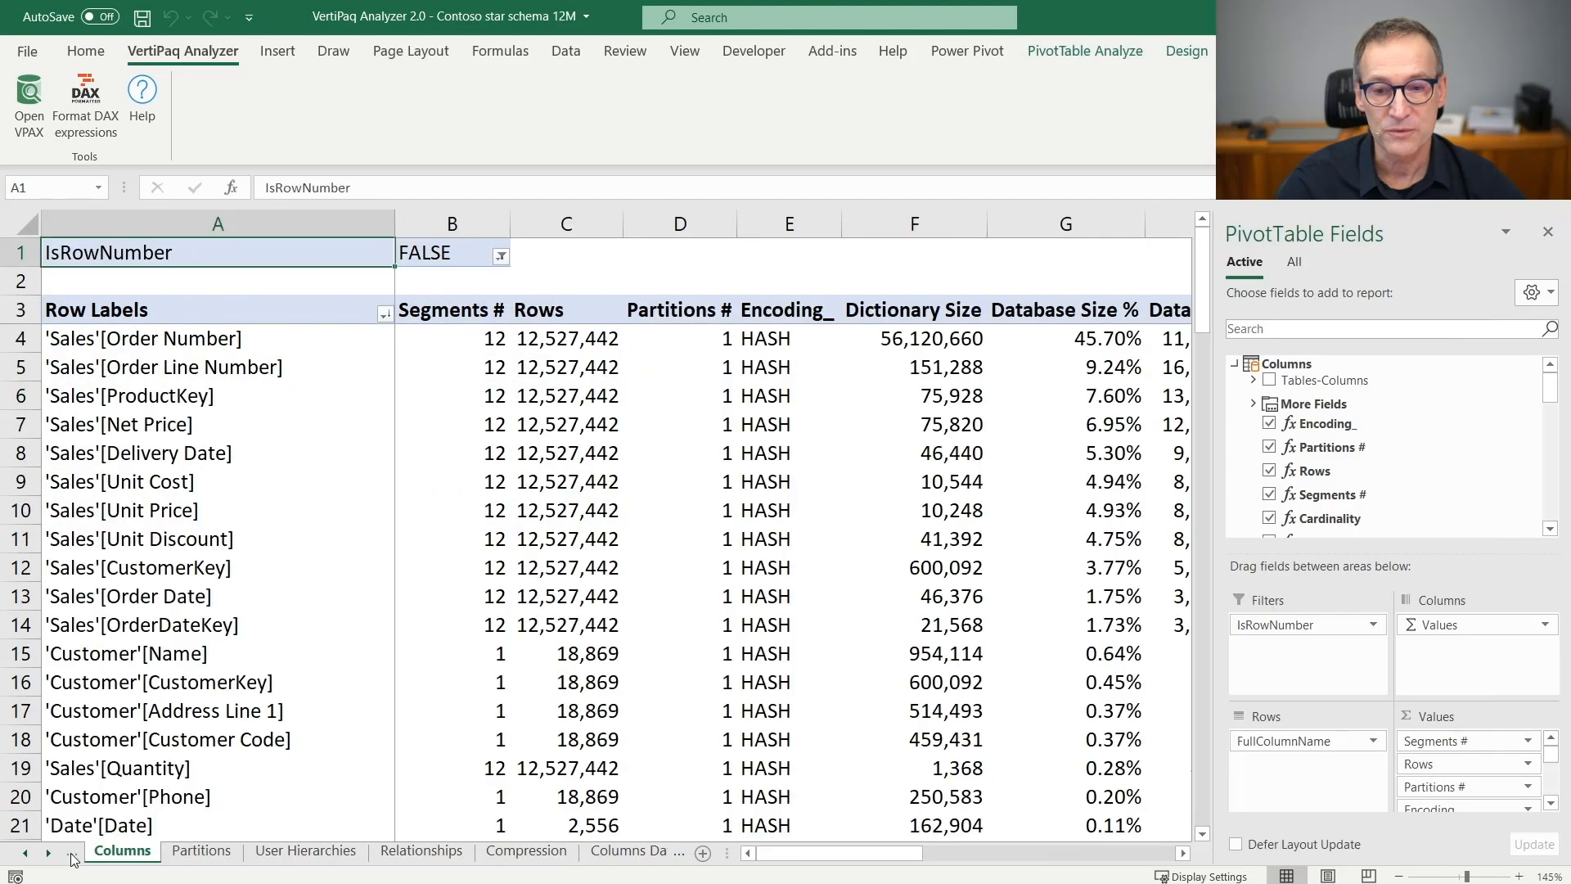
{"action": "left_click", "coordinate": [113, 849]}
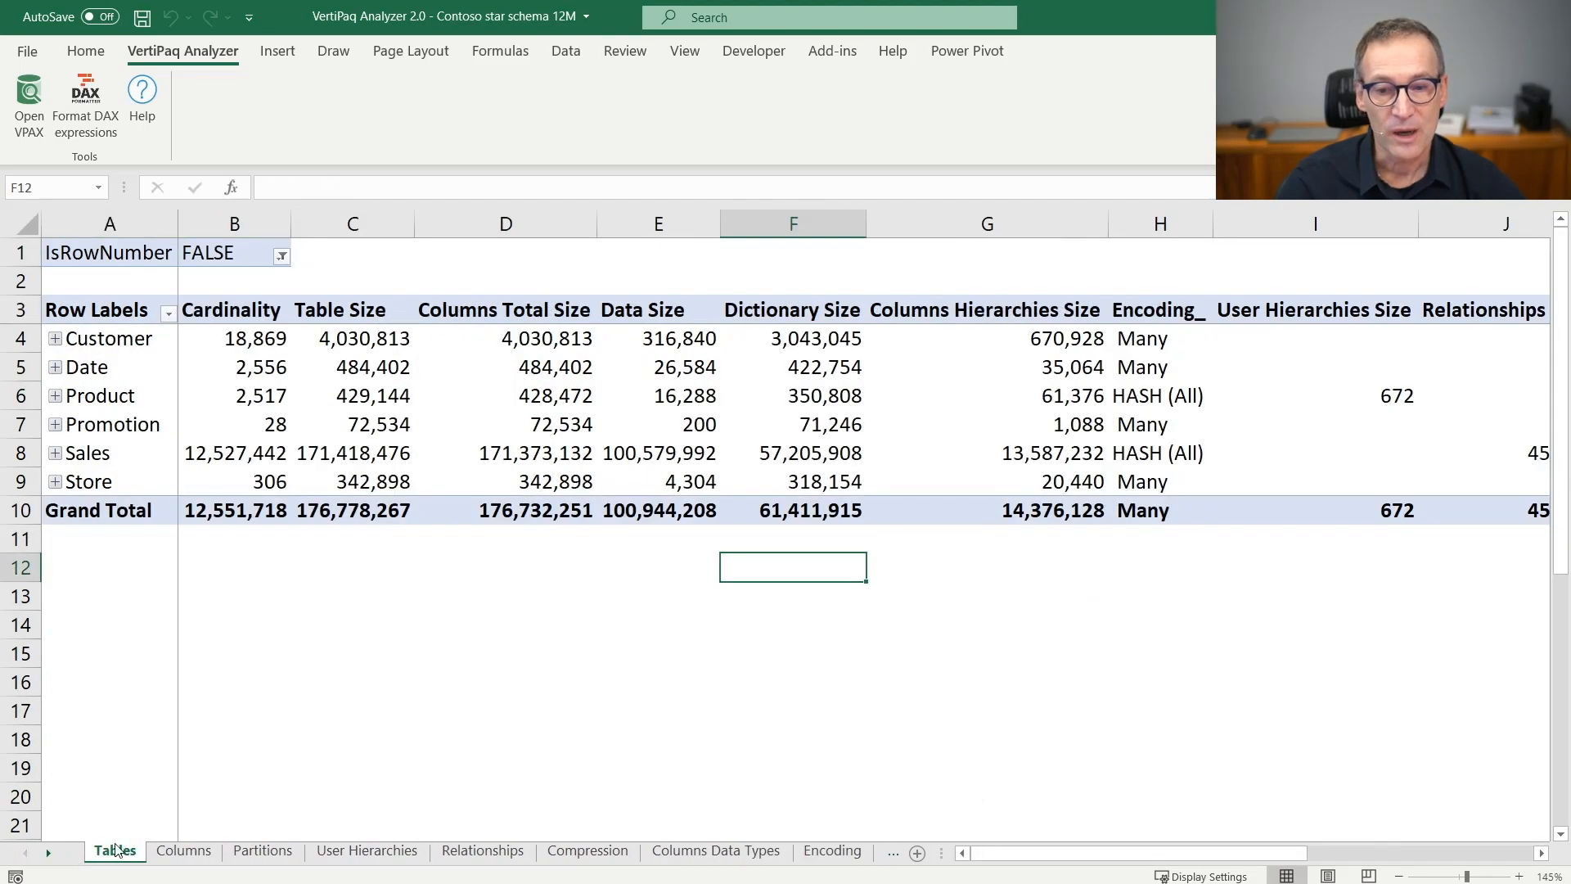
{"action": "left_click", "coordinate": [234, 566]}
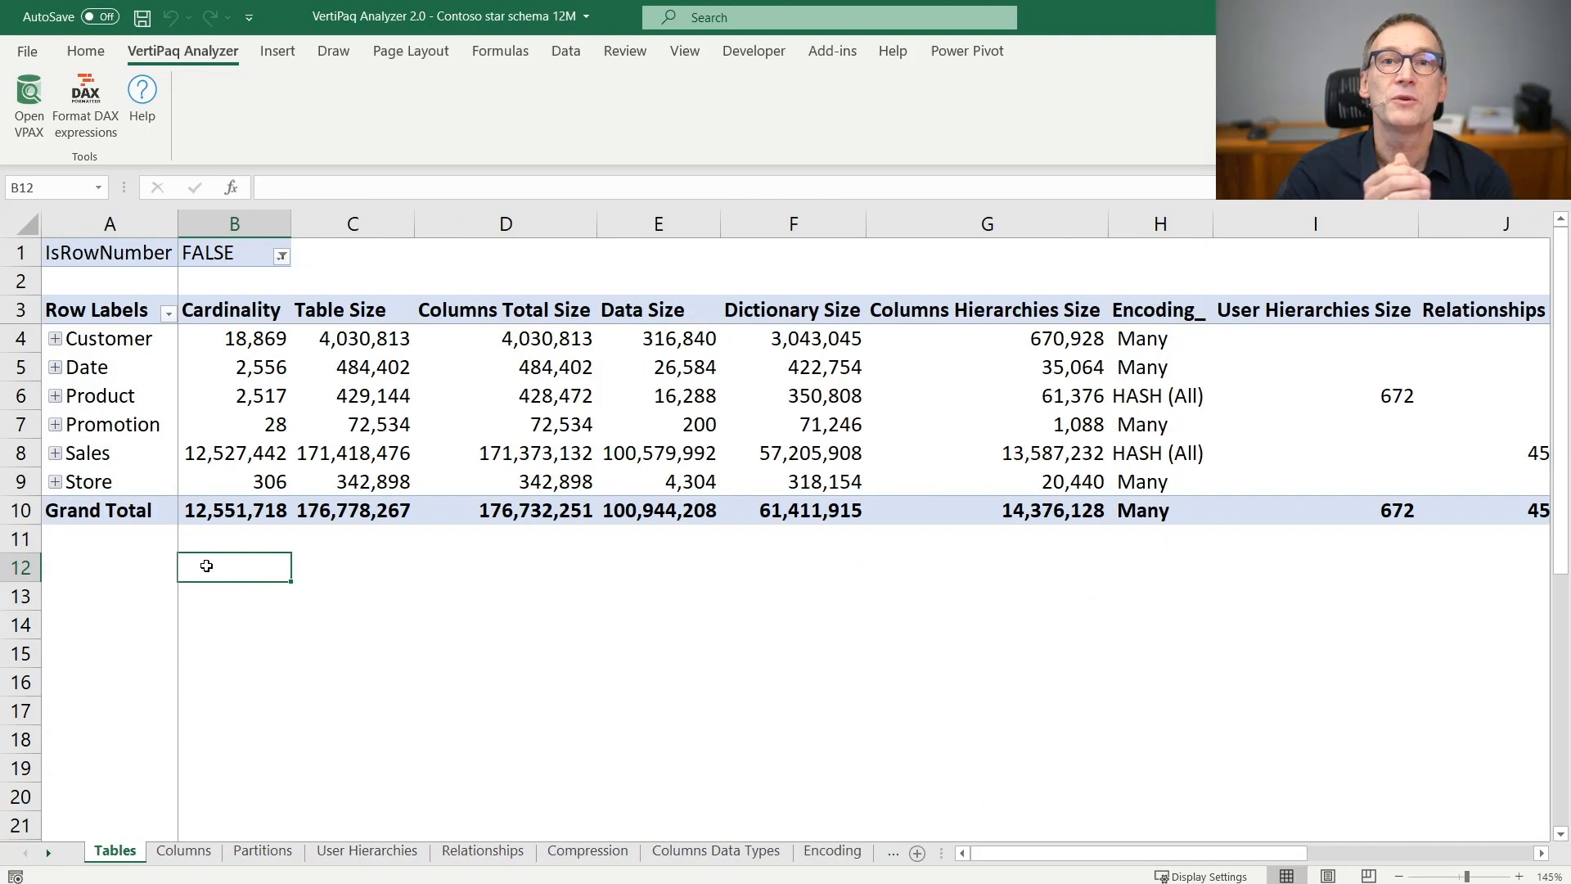